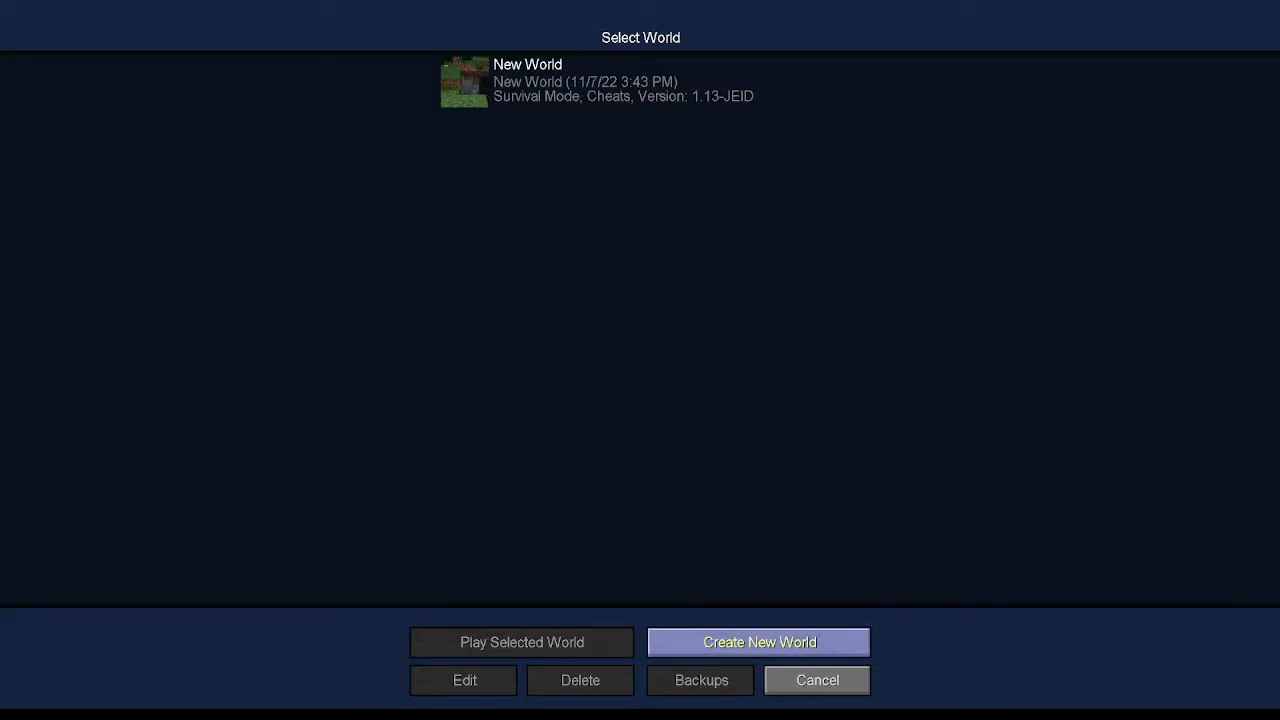
Start a new world and turn Bonus Chest on in More World Options.
{"action": "left_click", "coordinate": [758, 642]}
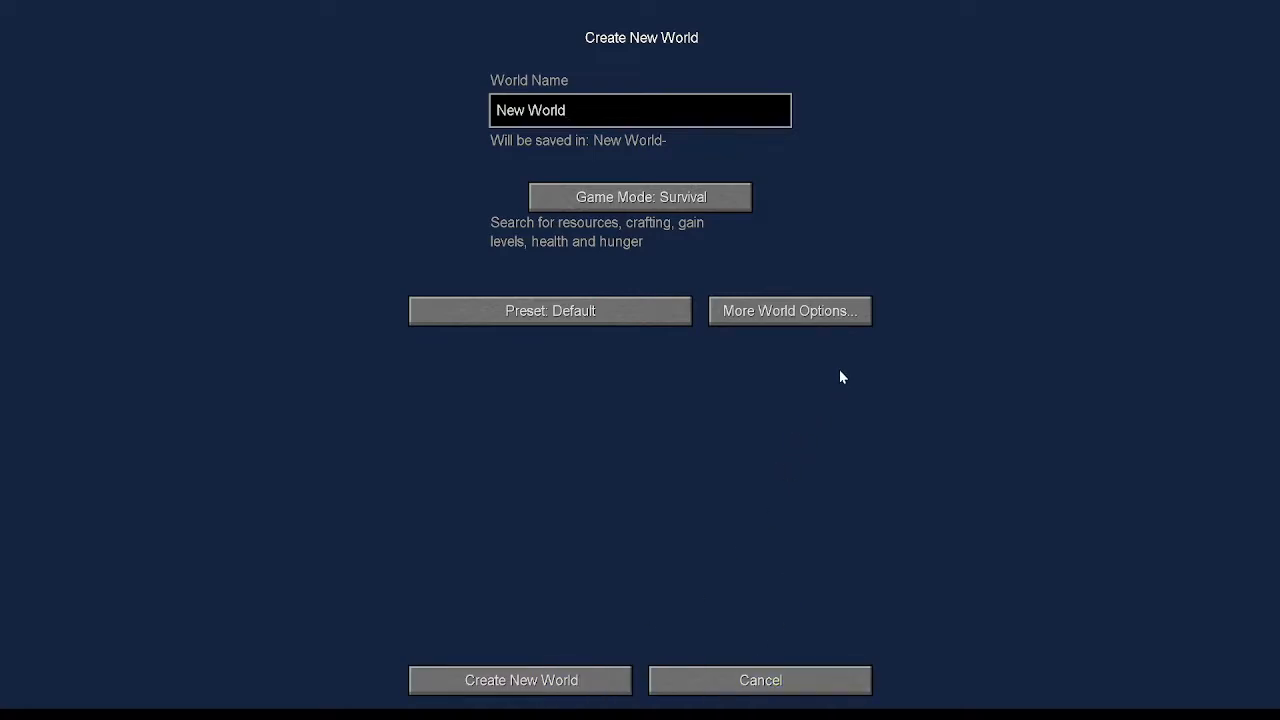
{"action": "left_click", "coordinate": [789, 310]}
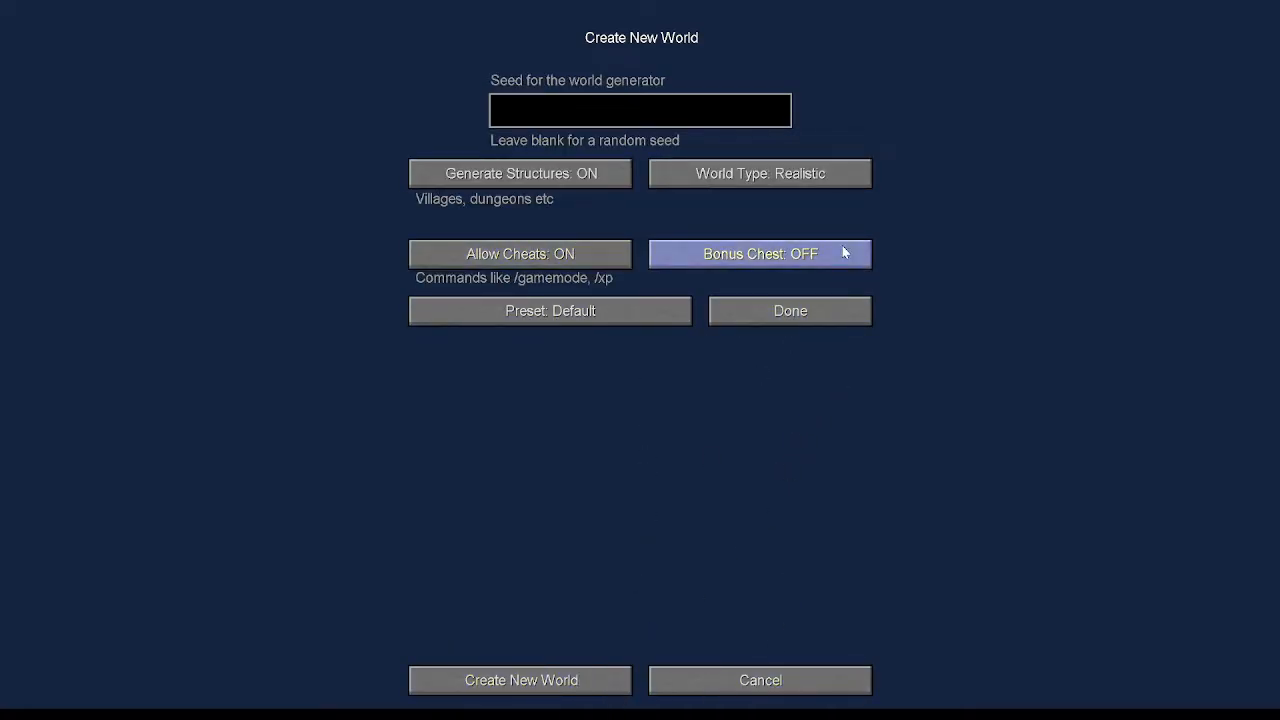
{"action": "left_click", "coordinate": [759, 253]}
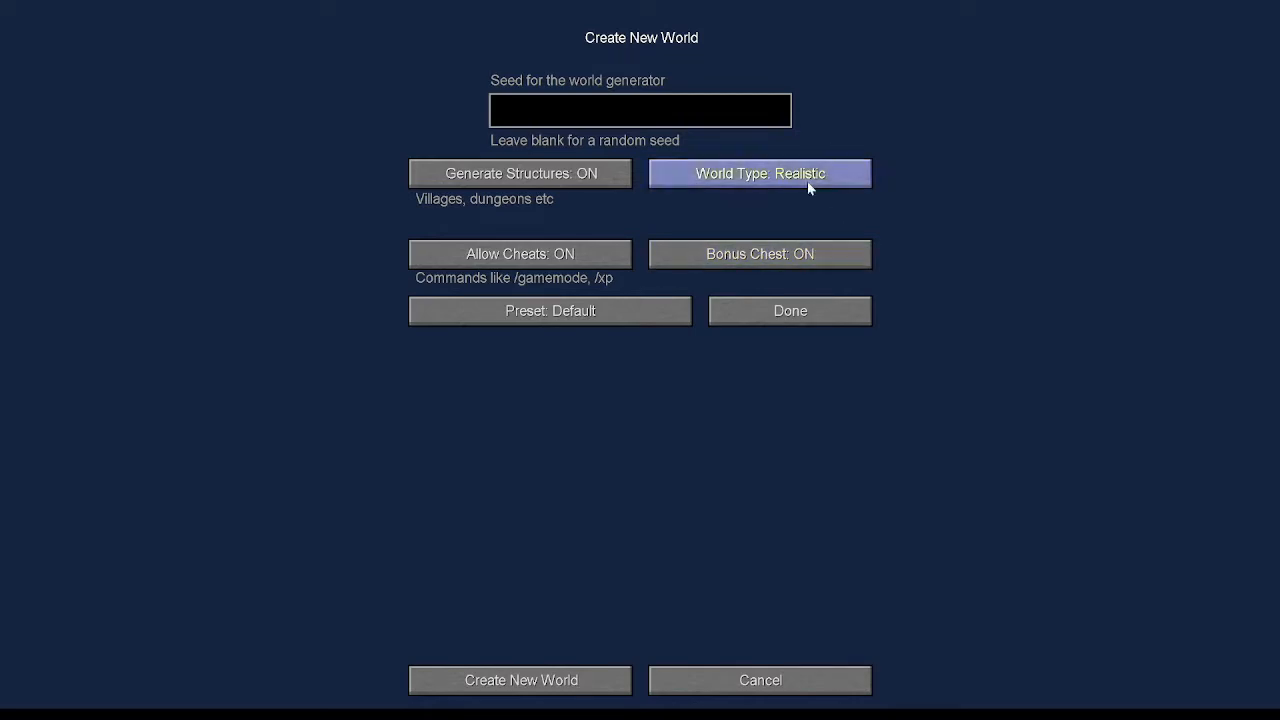
{"action": "left_click", "coordinate": [520, 680]}
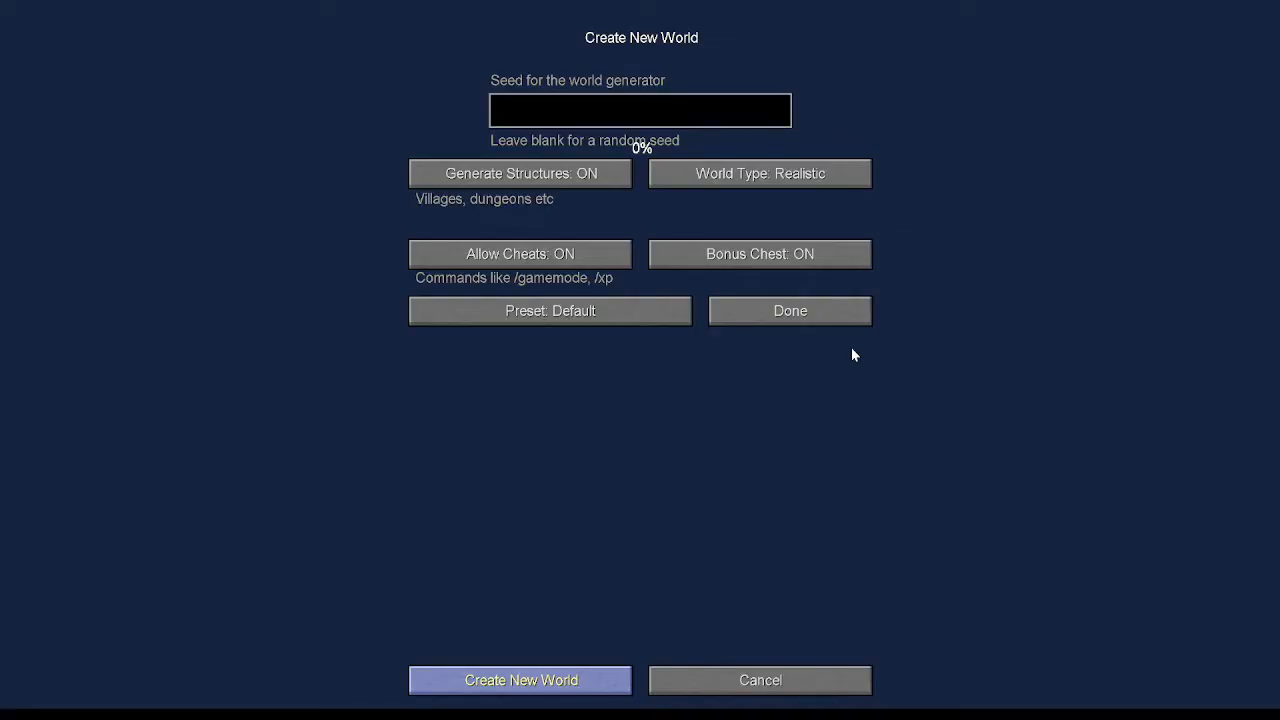
Generate the Realistic world with structures, cheats and bonus chest enabled.
{"action": "left_click", "coordinate": [520, 680]}
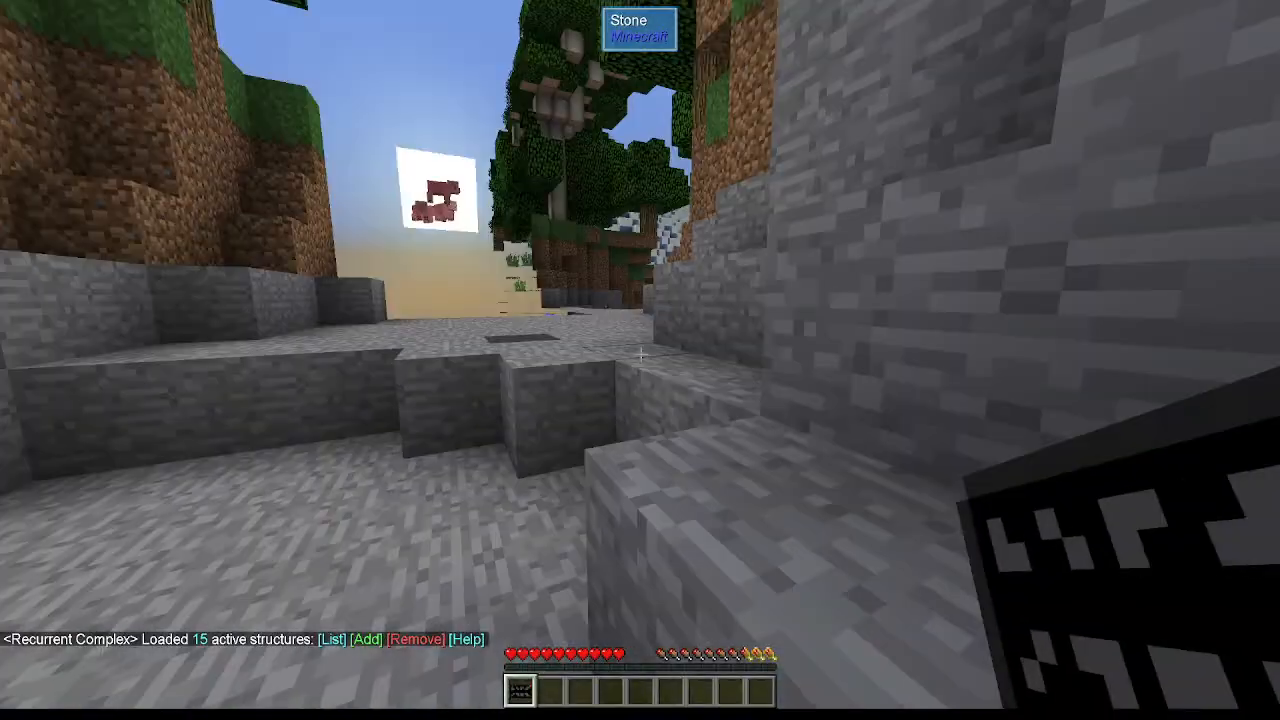
{"action": "mouse_move", "coordinate": [640, 360]}
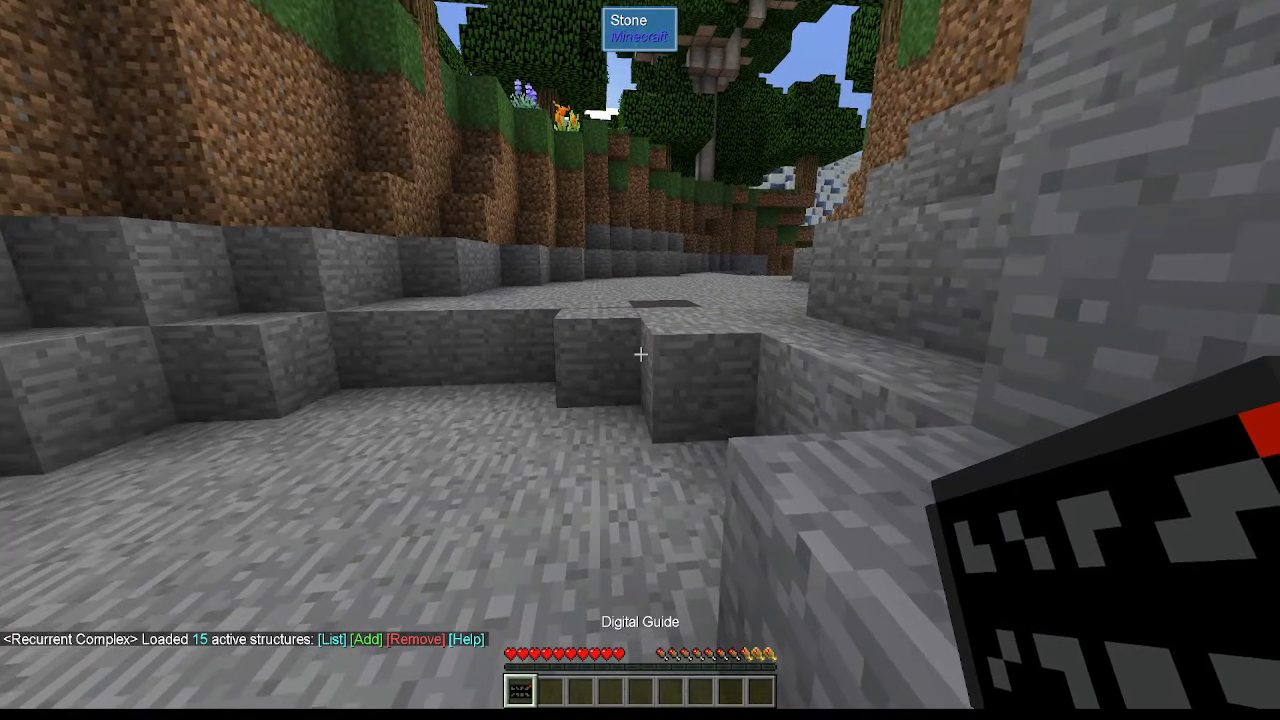
{"action": "key", "text": "l"}
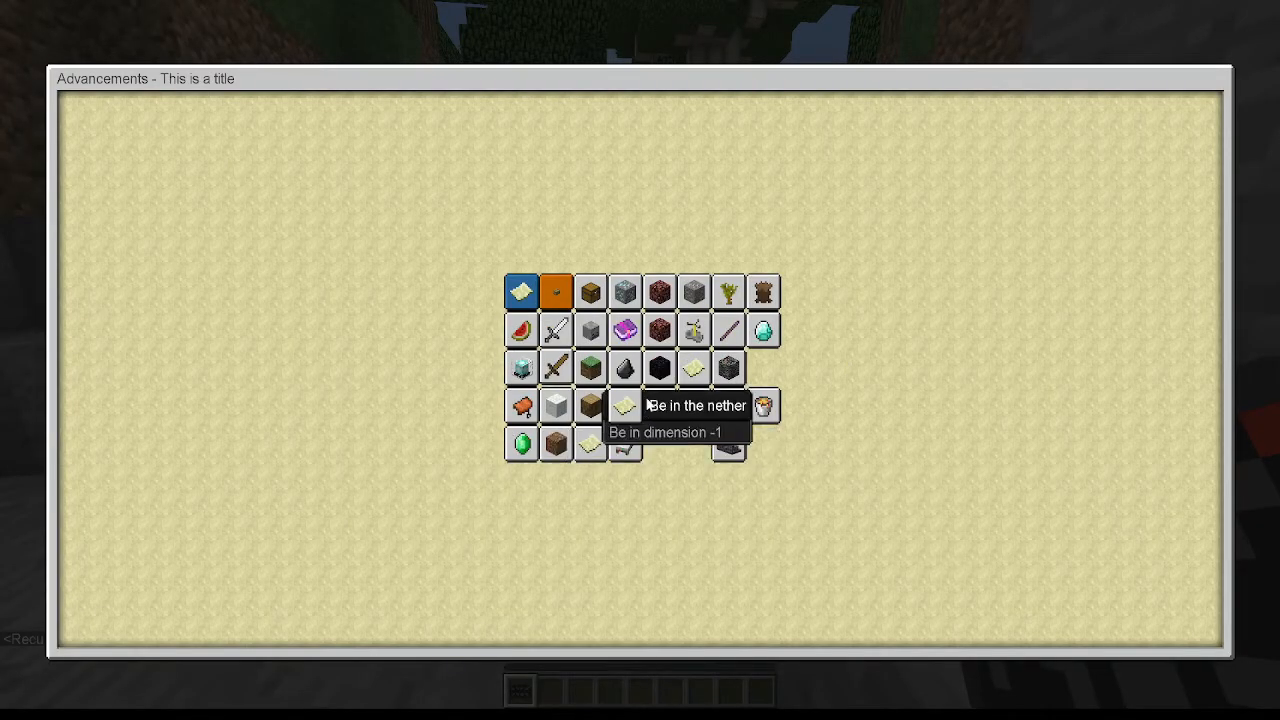
{"action": "mouse_move", "coordinate": [556, 329]}
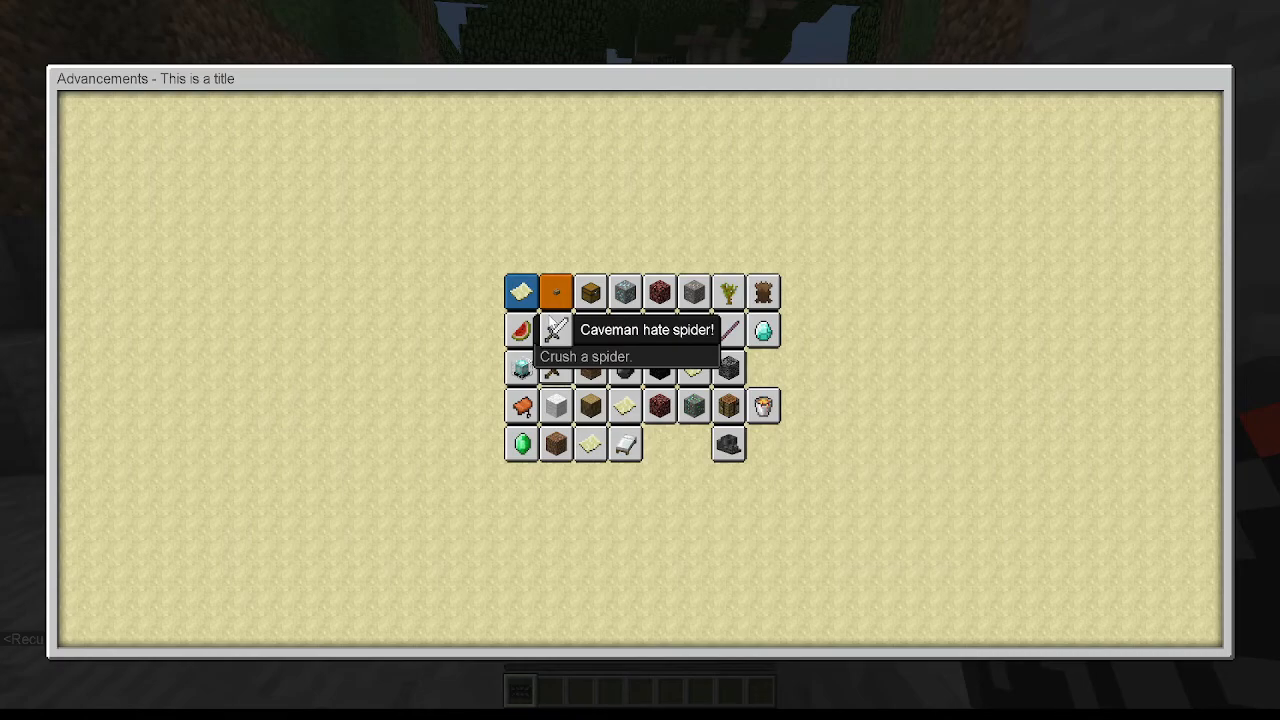
{"action": "key", "text": "Escape"}
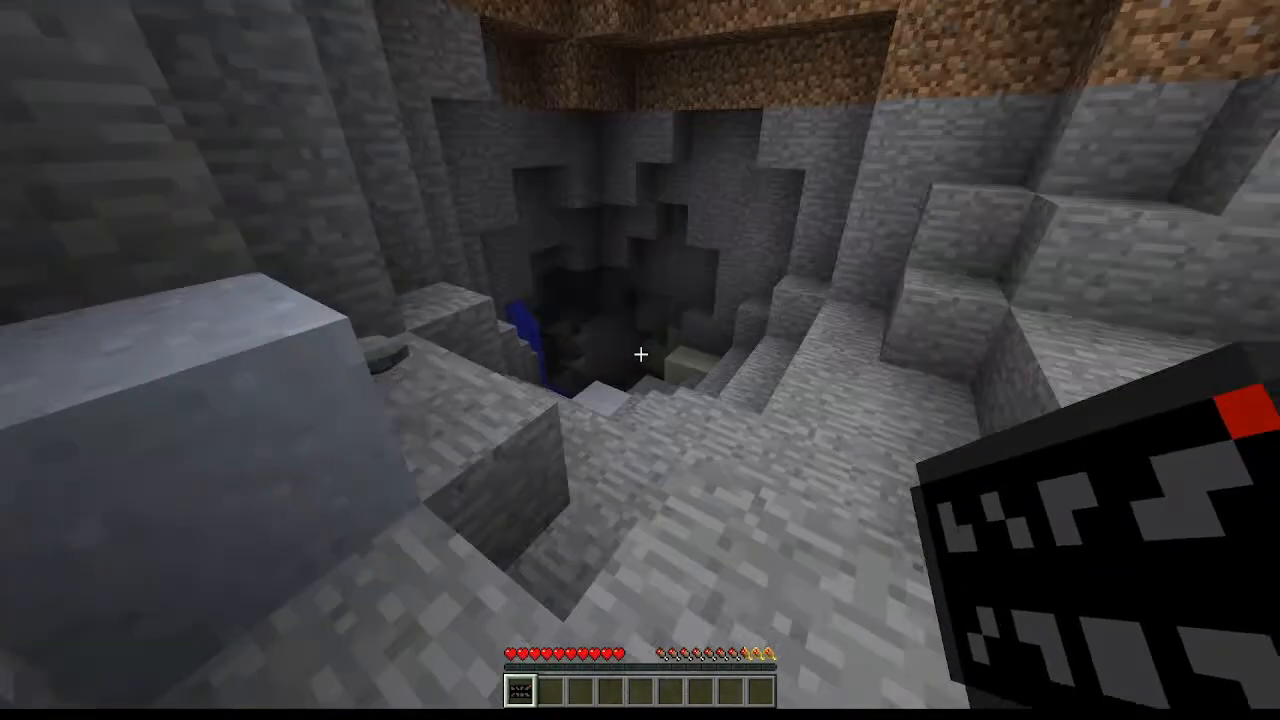